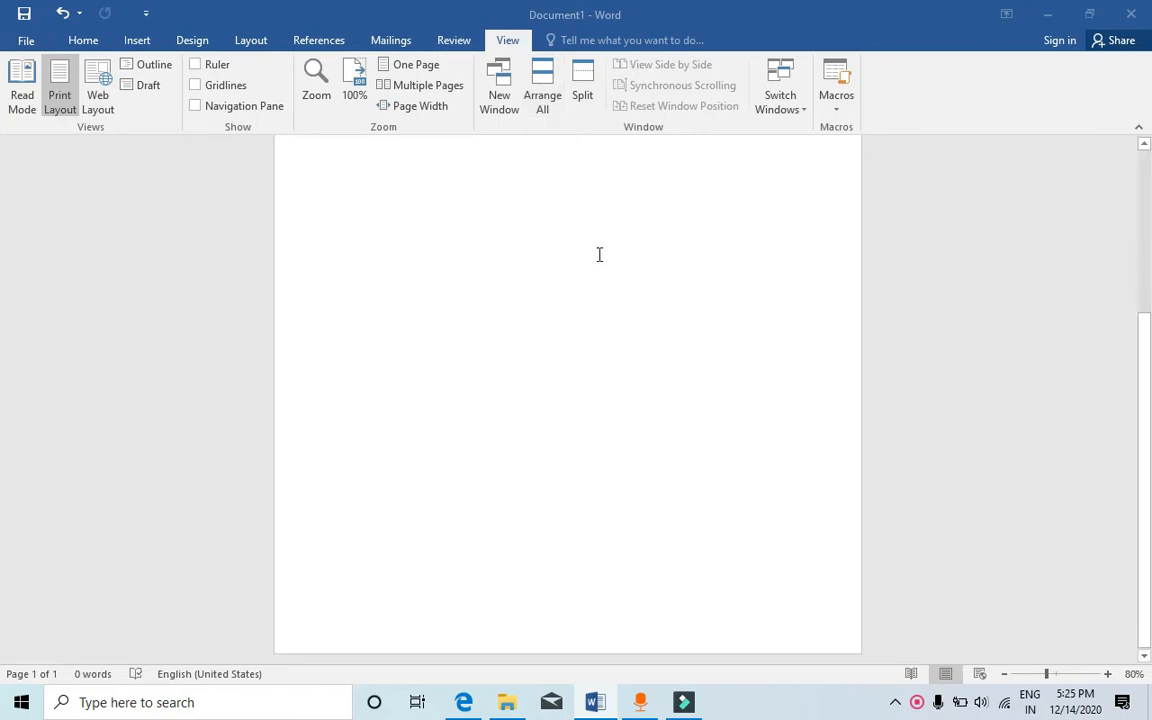
Open Word Options from the File backstage menu of the blank document.
click(343, 573)
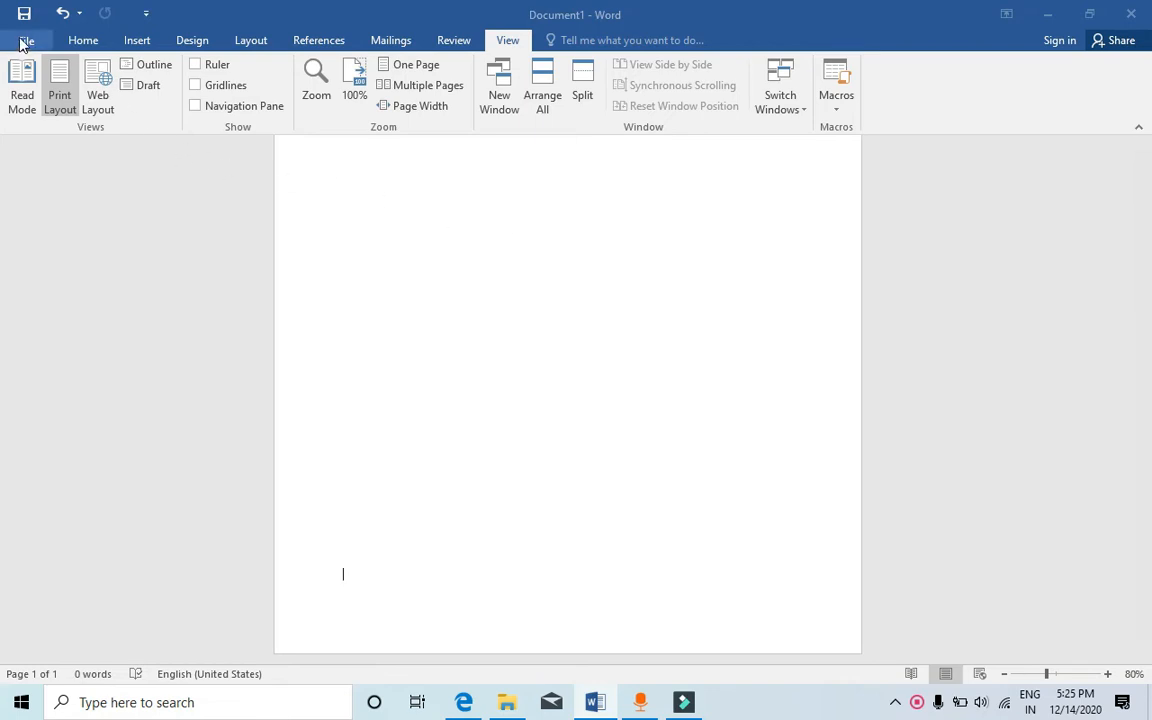
click(26, 40)
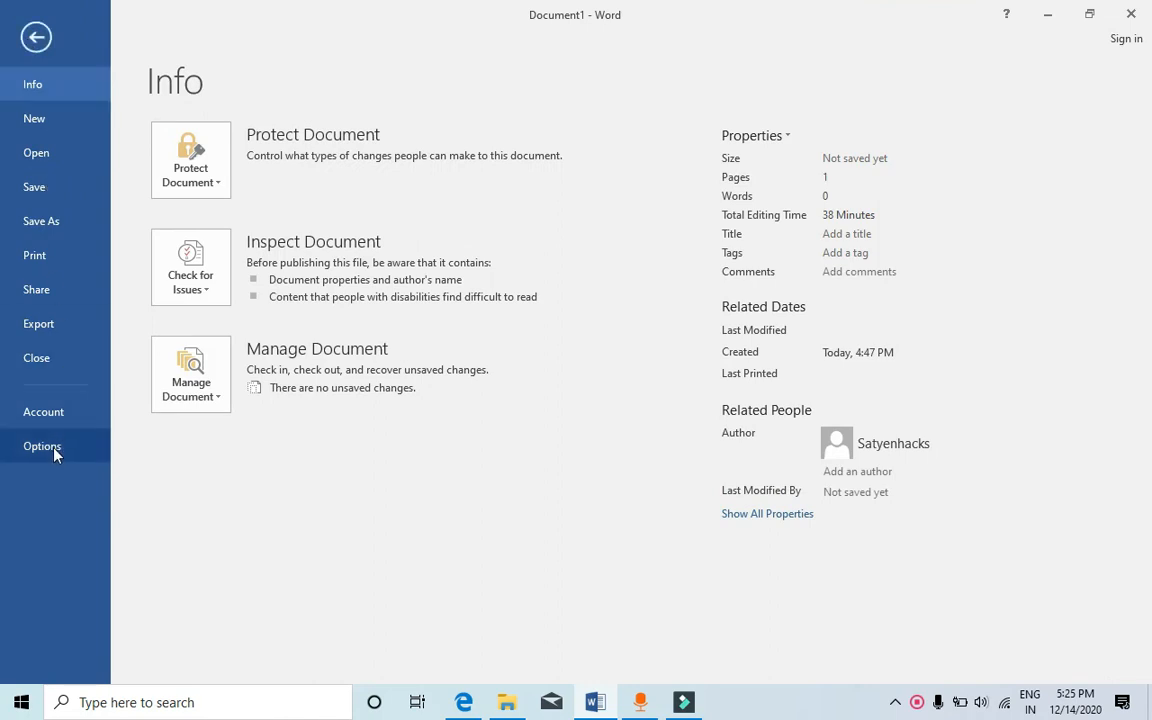
click(42, 446)
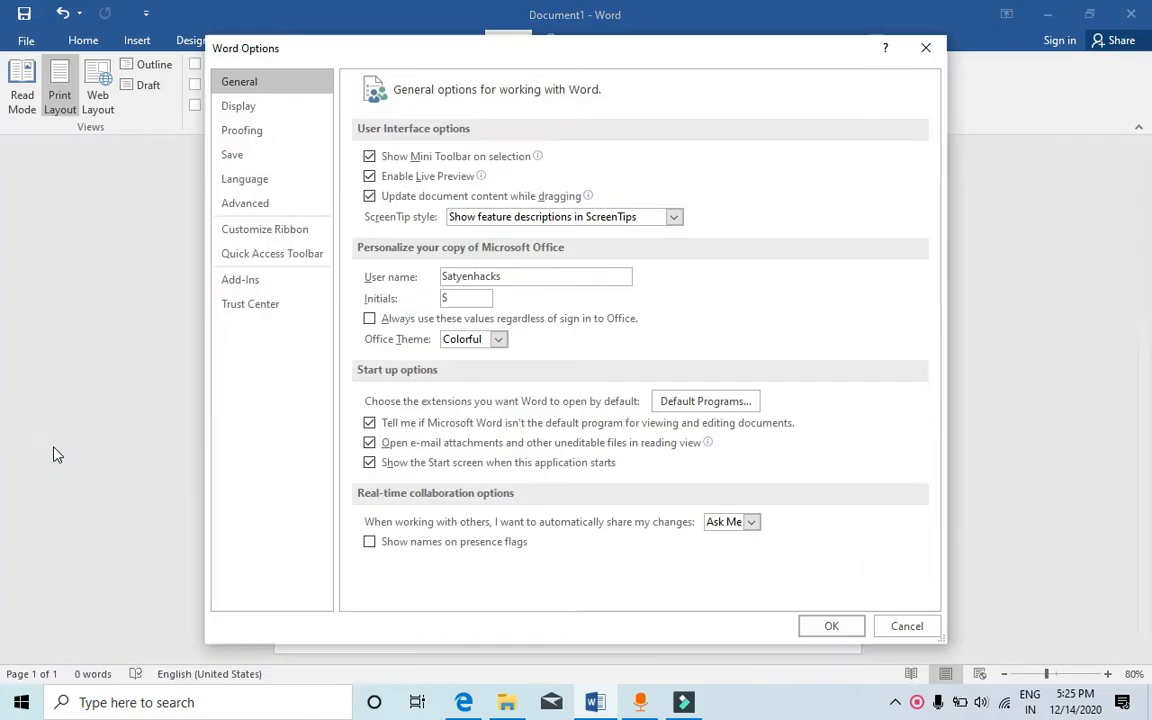
mouse_move(210, 343)
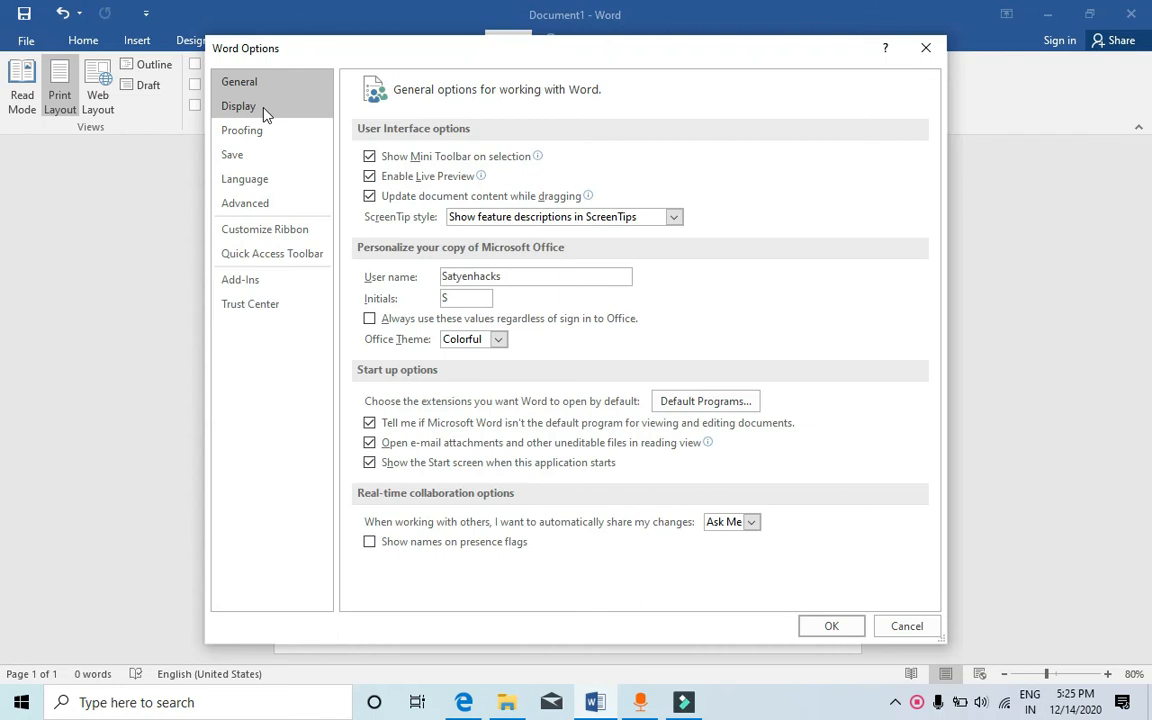
Switch Word Options to the Customize Ribbon page listing the main tabs.
click(264, 229)
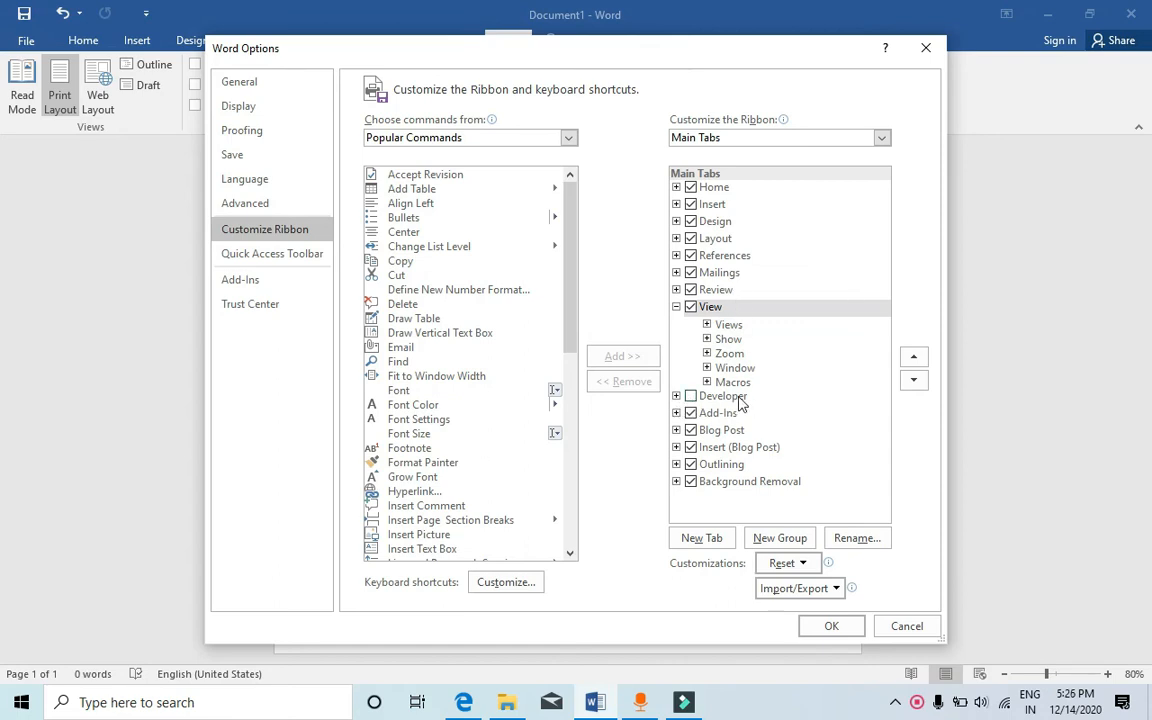
Tick Developer under Main Tabs and confirm with OK.
click(723, 395)
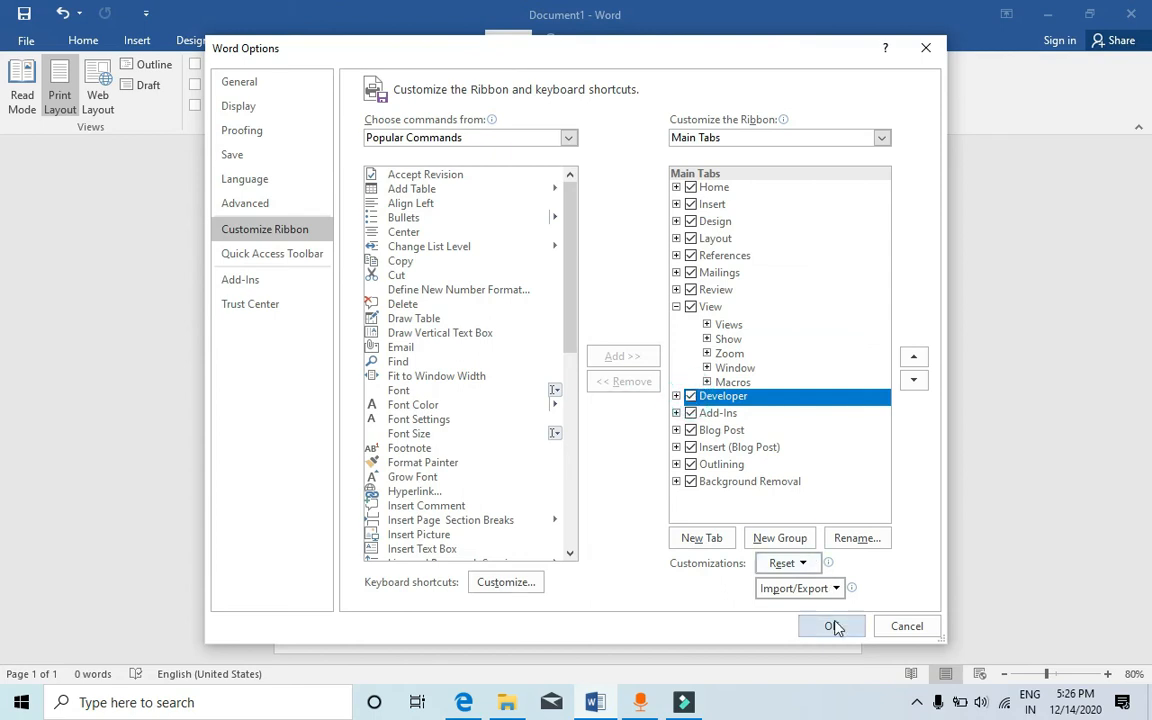
click(831, 625)
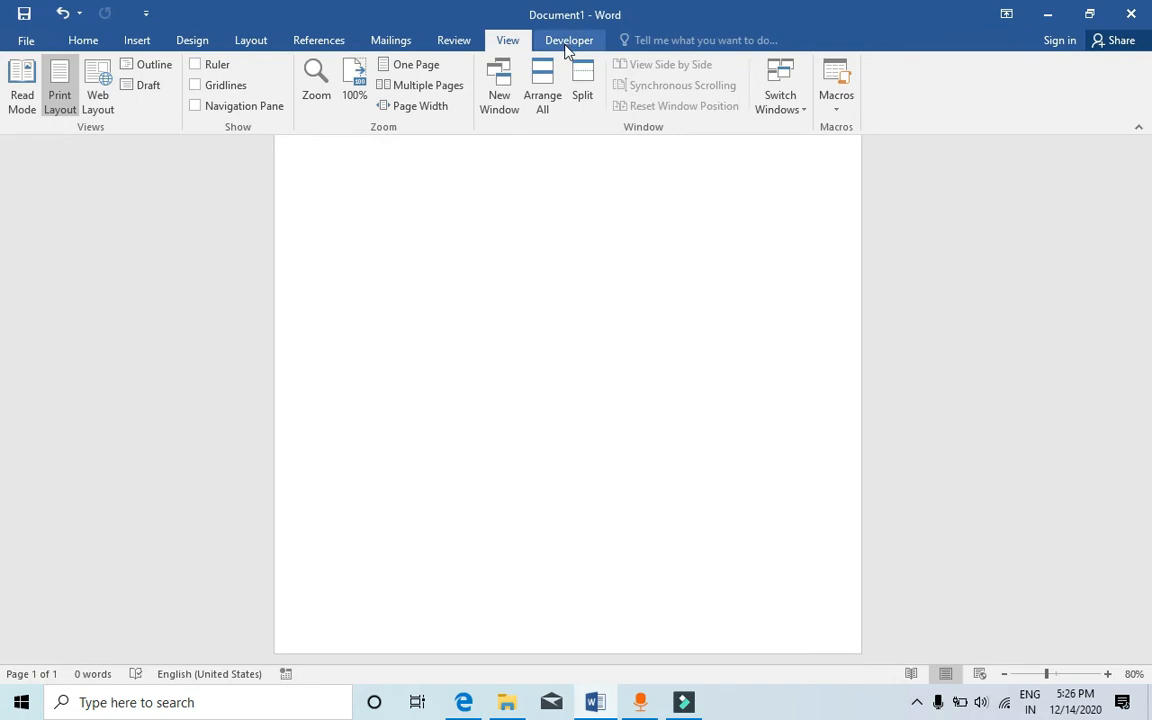
Open the Developer ribbon tab to show its Code, Add-Ins and Controls groups.
click(569, 40)
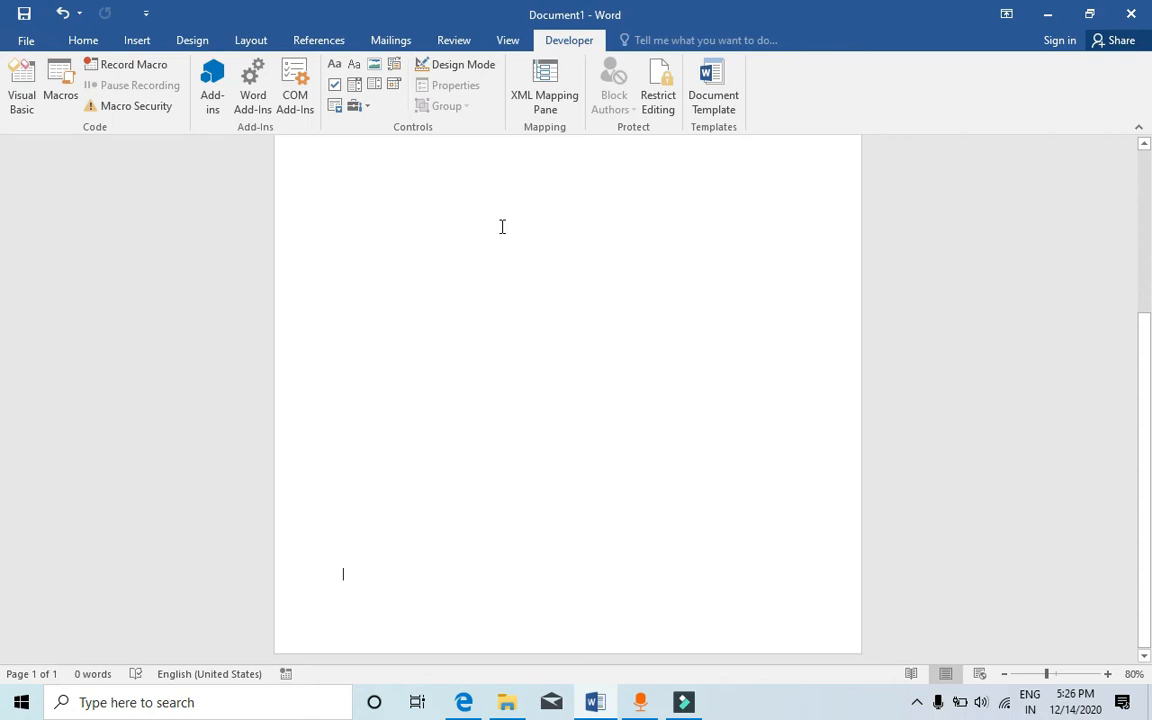
mouse_move(335, 85)
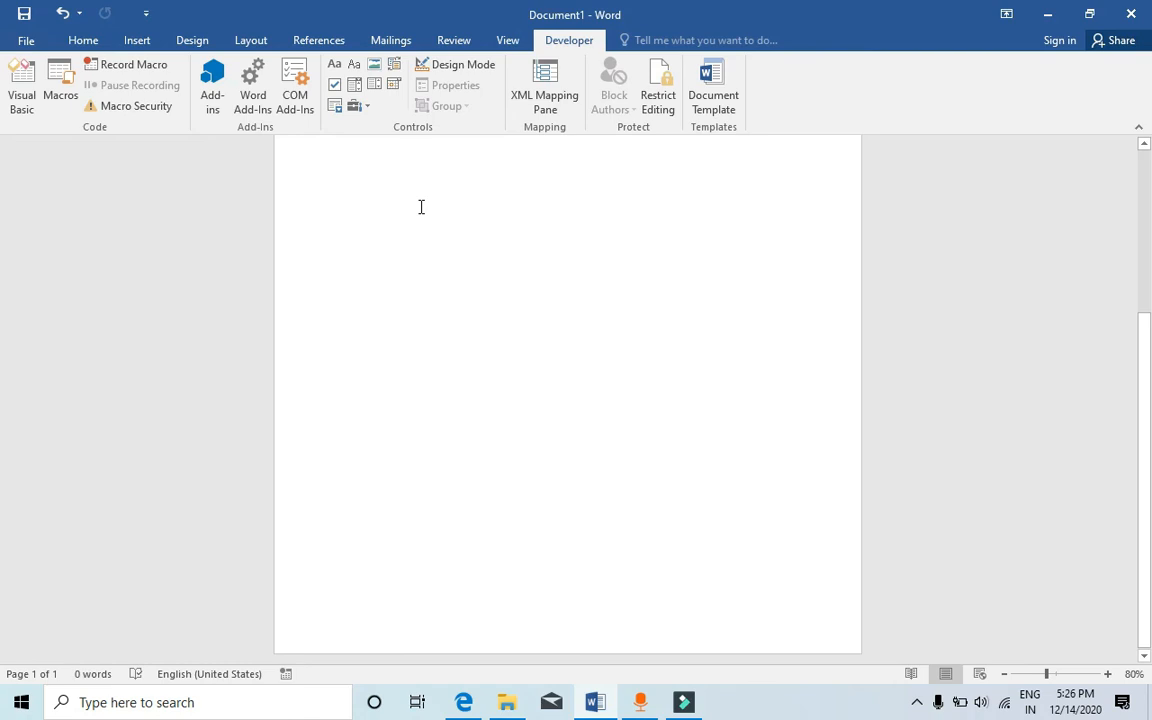
click(343, 574)
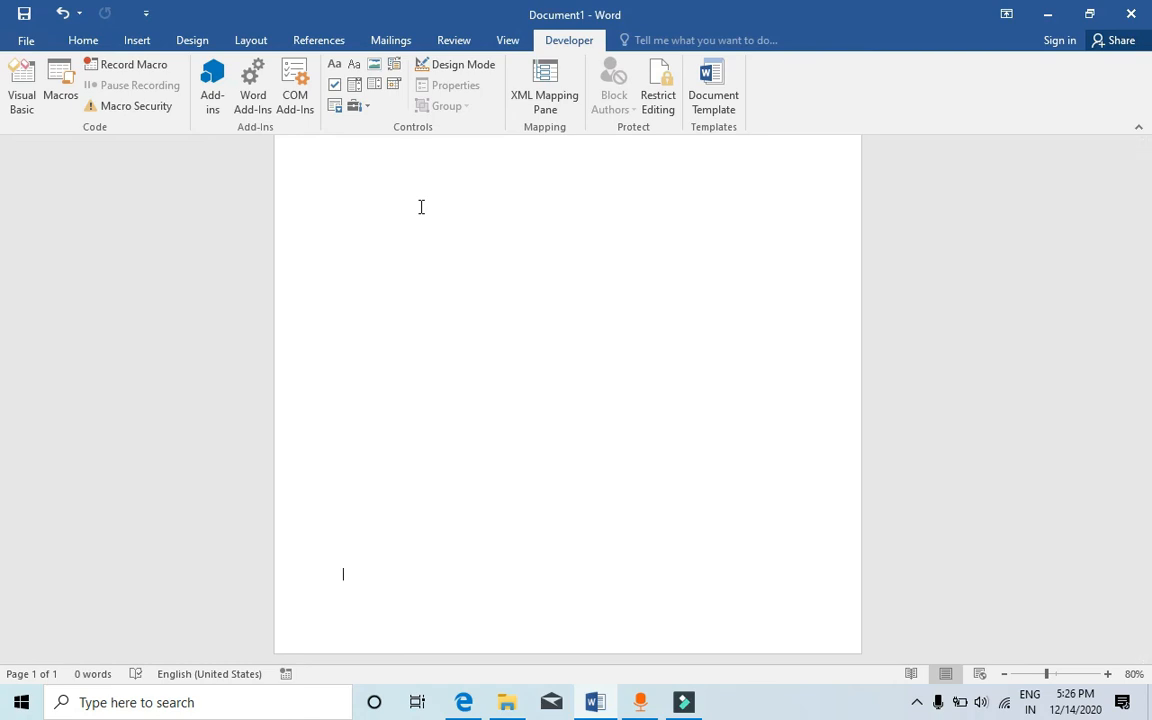